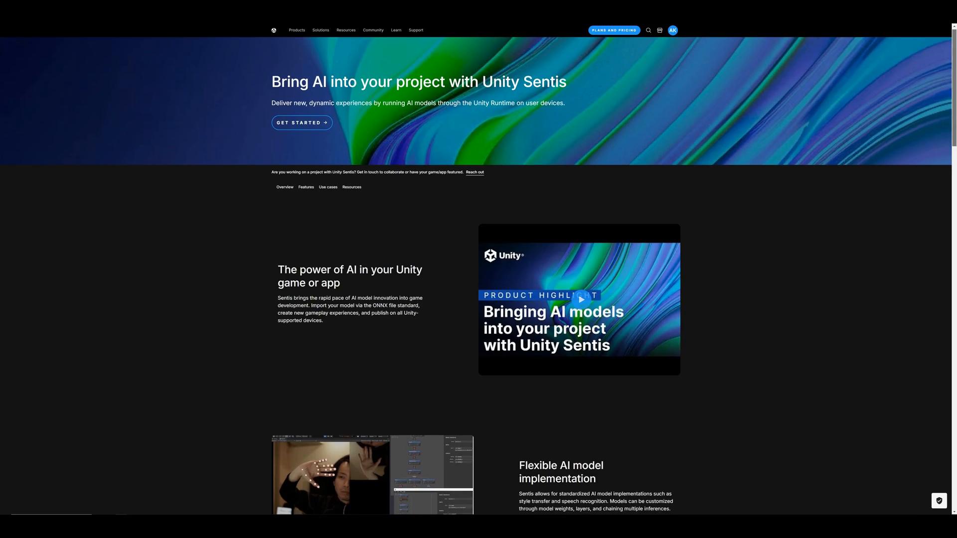
- Scroll the Sentis product page down to the high-performance and Technical features sections
{"action": "scroll", "scroll_direction": "down", "scroll_amount": 3}
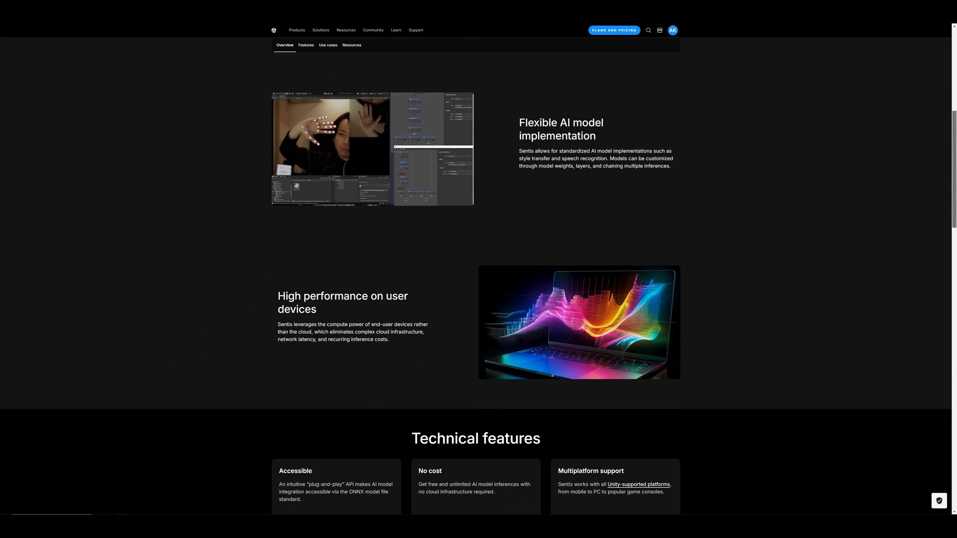
{"action": "scroll", "scroll_direction": "down", "scroll_amount": 3}
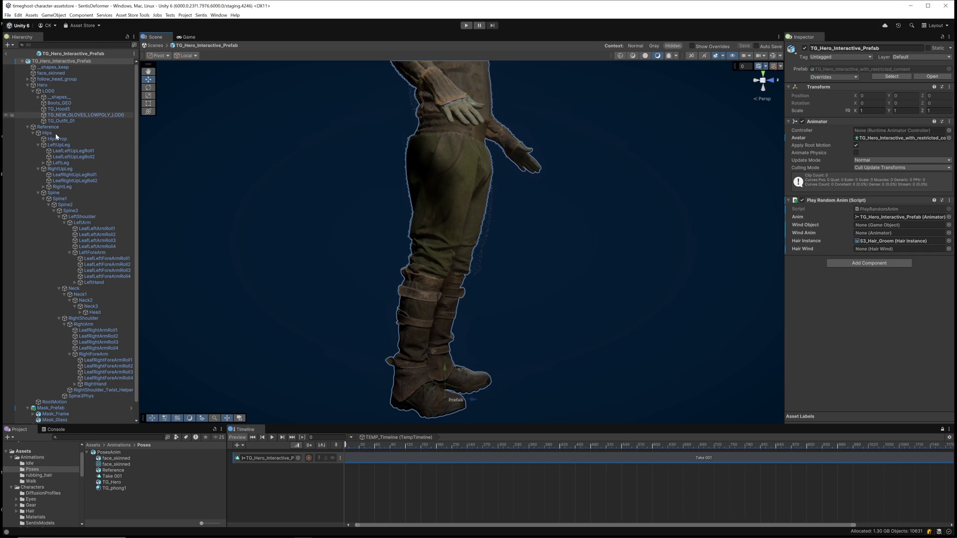
- Select TG_Outfit_01 and attach a Sentis Deformer component to it
{"action": "left_click", "coordinate": [59, 120]}
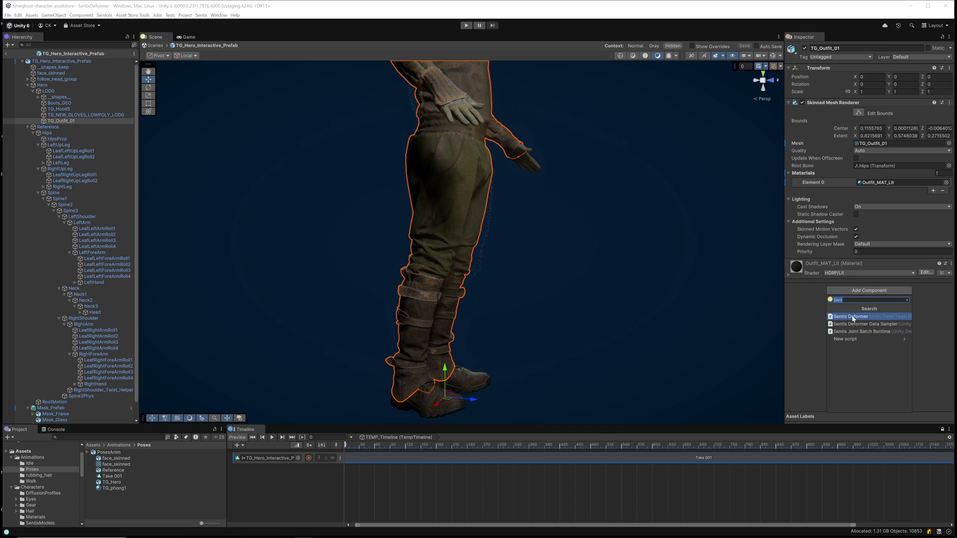
{"action": "left_click", "coordinate": [861, 316]}
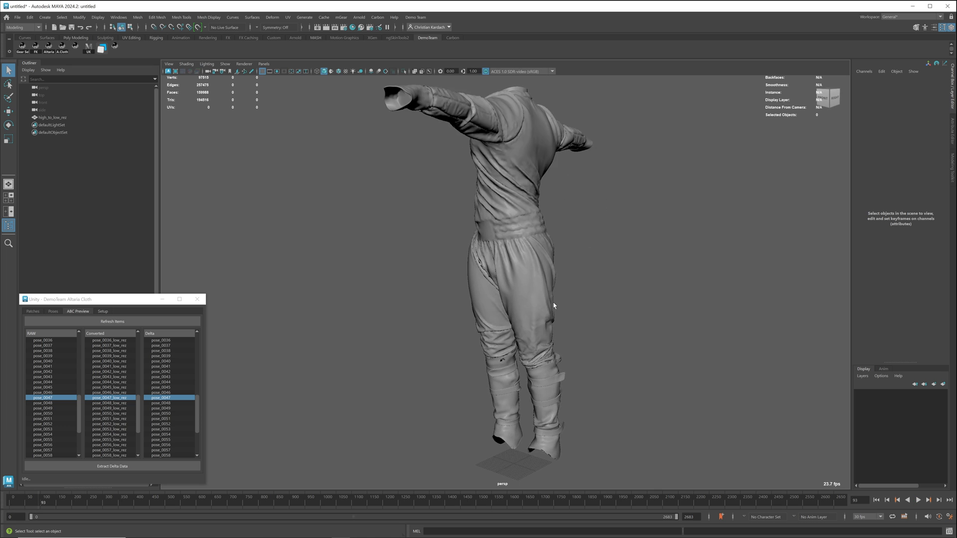
- Run Extract Delta Data from the ABC Preview tab of the Altaria Cloth window
{"action": "left_click", "coordinate": [112, 465]}
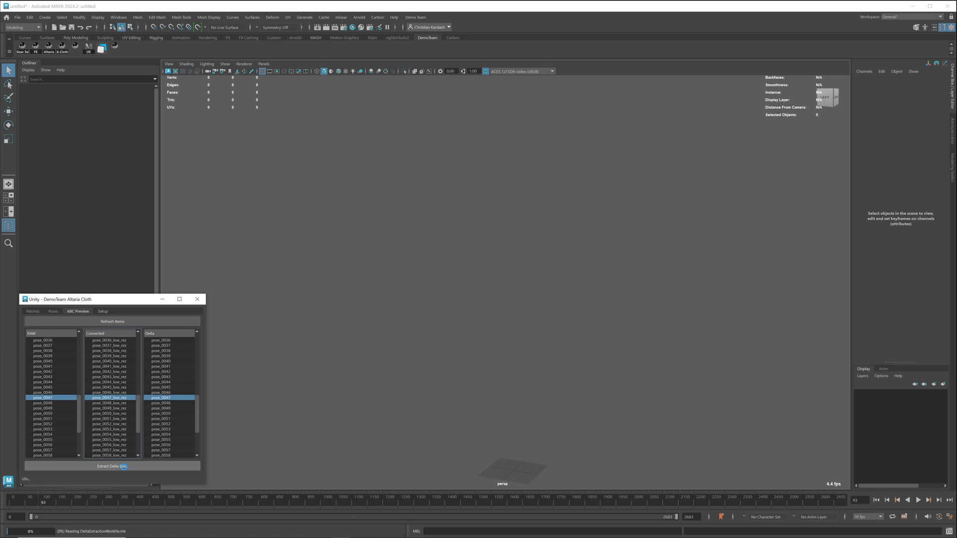
{"action": "left_click", "coordinate": [112, 467]}
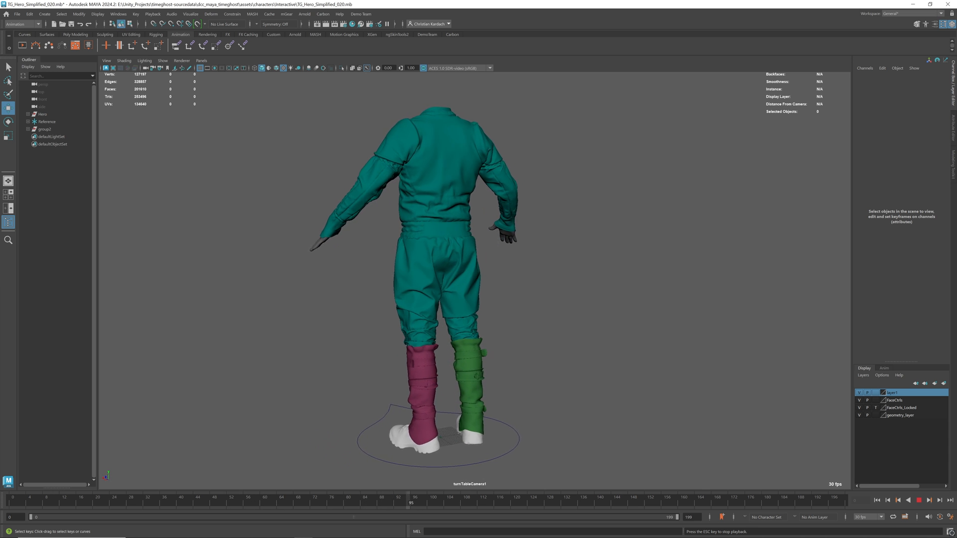
- Play the time slider animation on the TG_Hero_Simplified outfit
{"action": "left_click", "coordinate": [918, 500]}
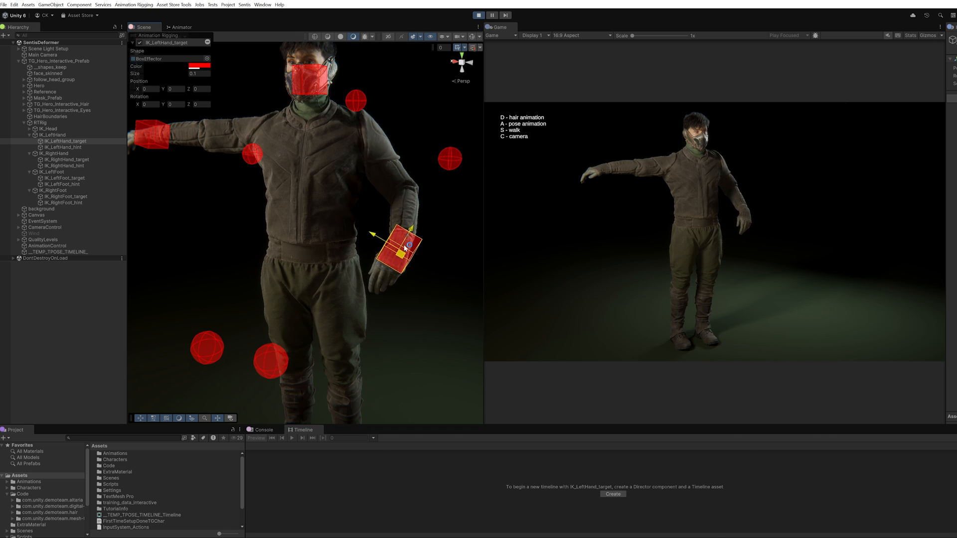
- Enter Play mode in the SentisDeformer scene
{"action": "left_click", "coordinate": [479, 15]}
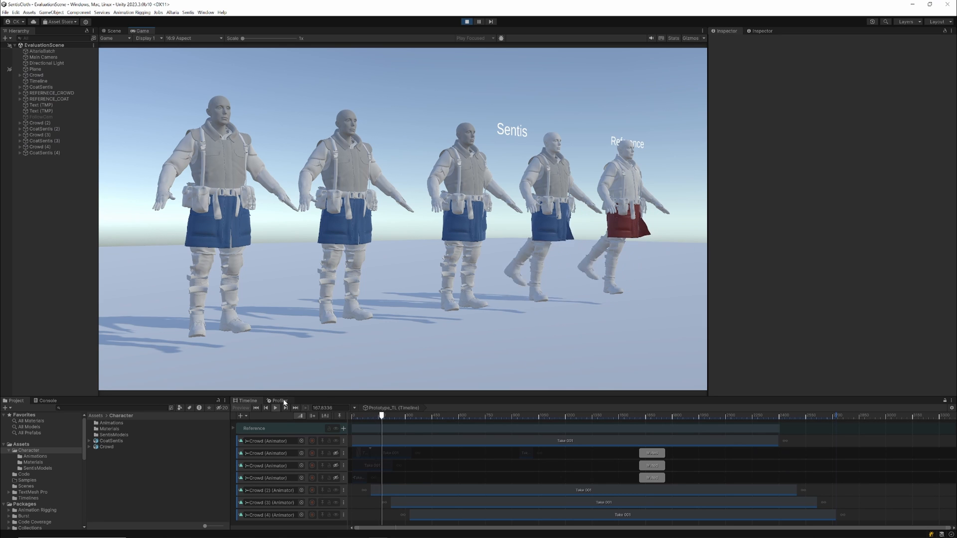
- Switch the bottom panel from Timeline to the Profiler tab during playback
{"action": "left_click", "coordinate": [280, 400]}
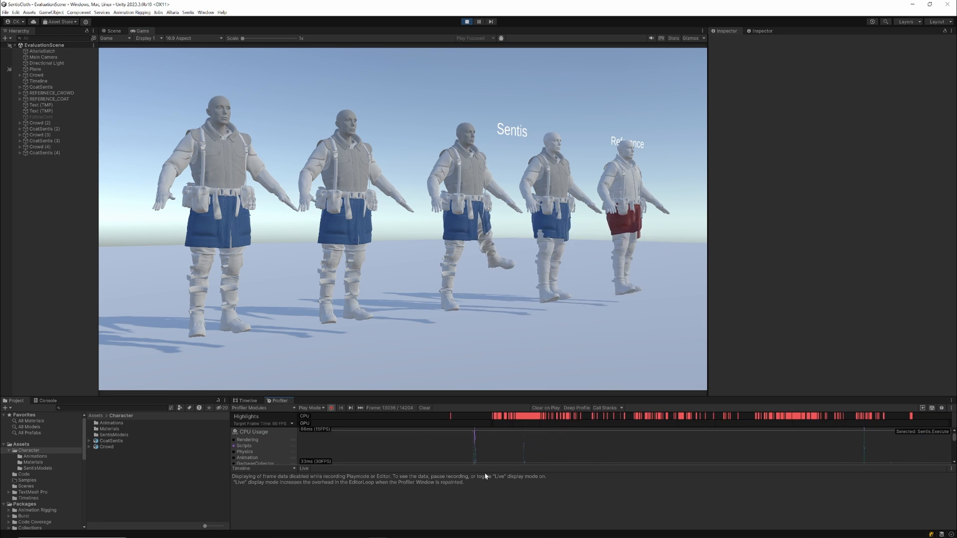